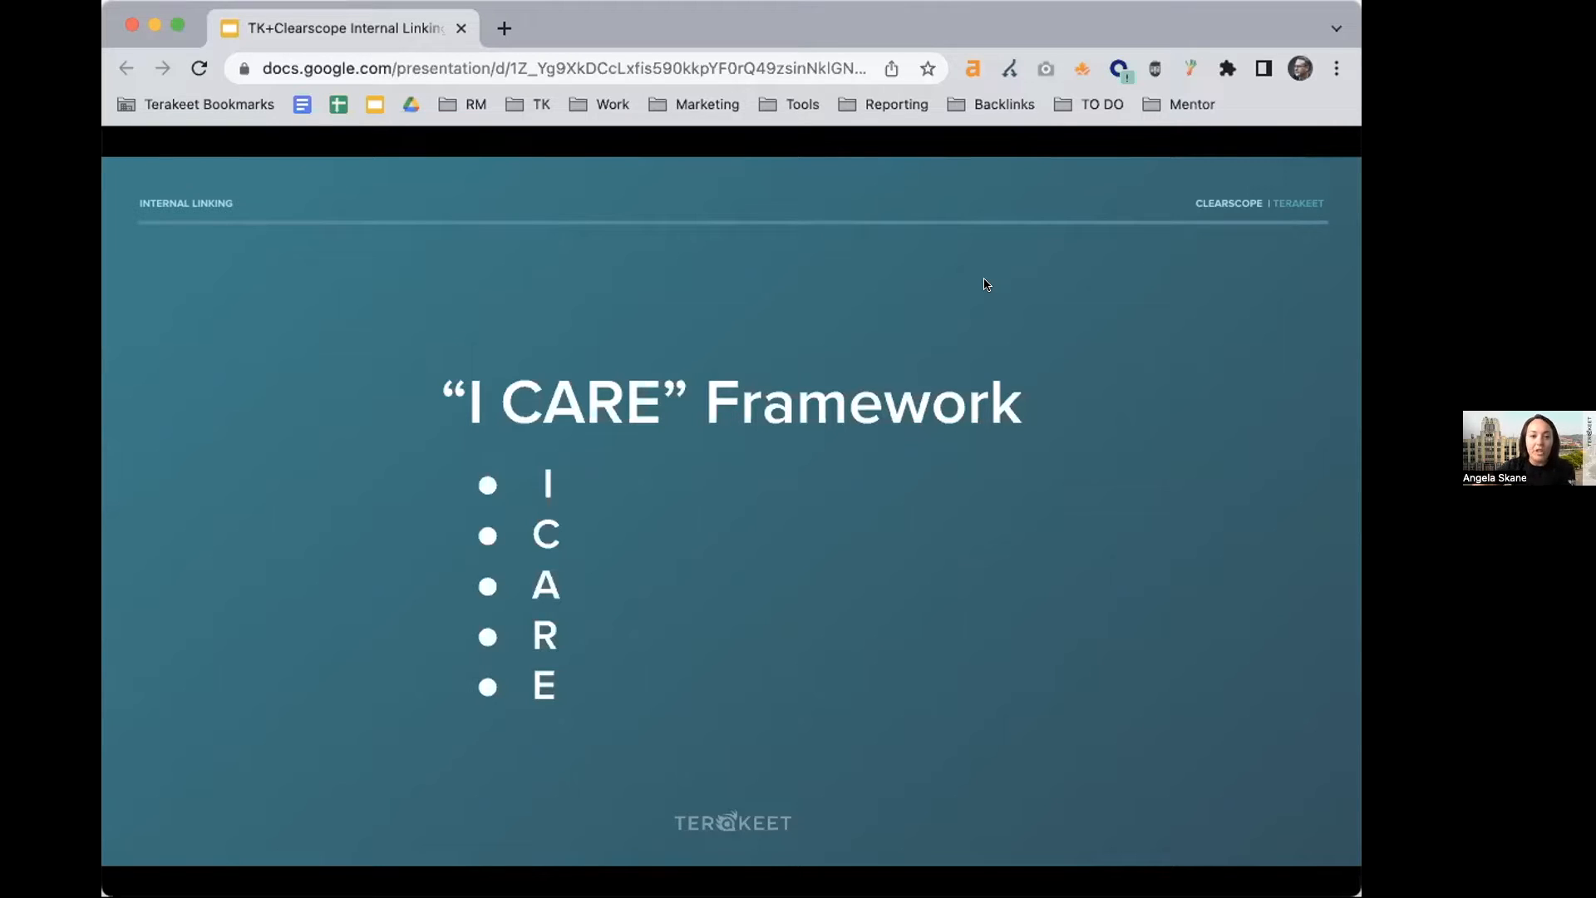
Advance from the "I CARE" framework slide to the Intent slide with right and wrong link examples
key(Right)
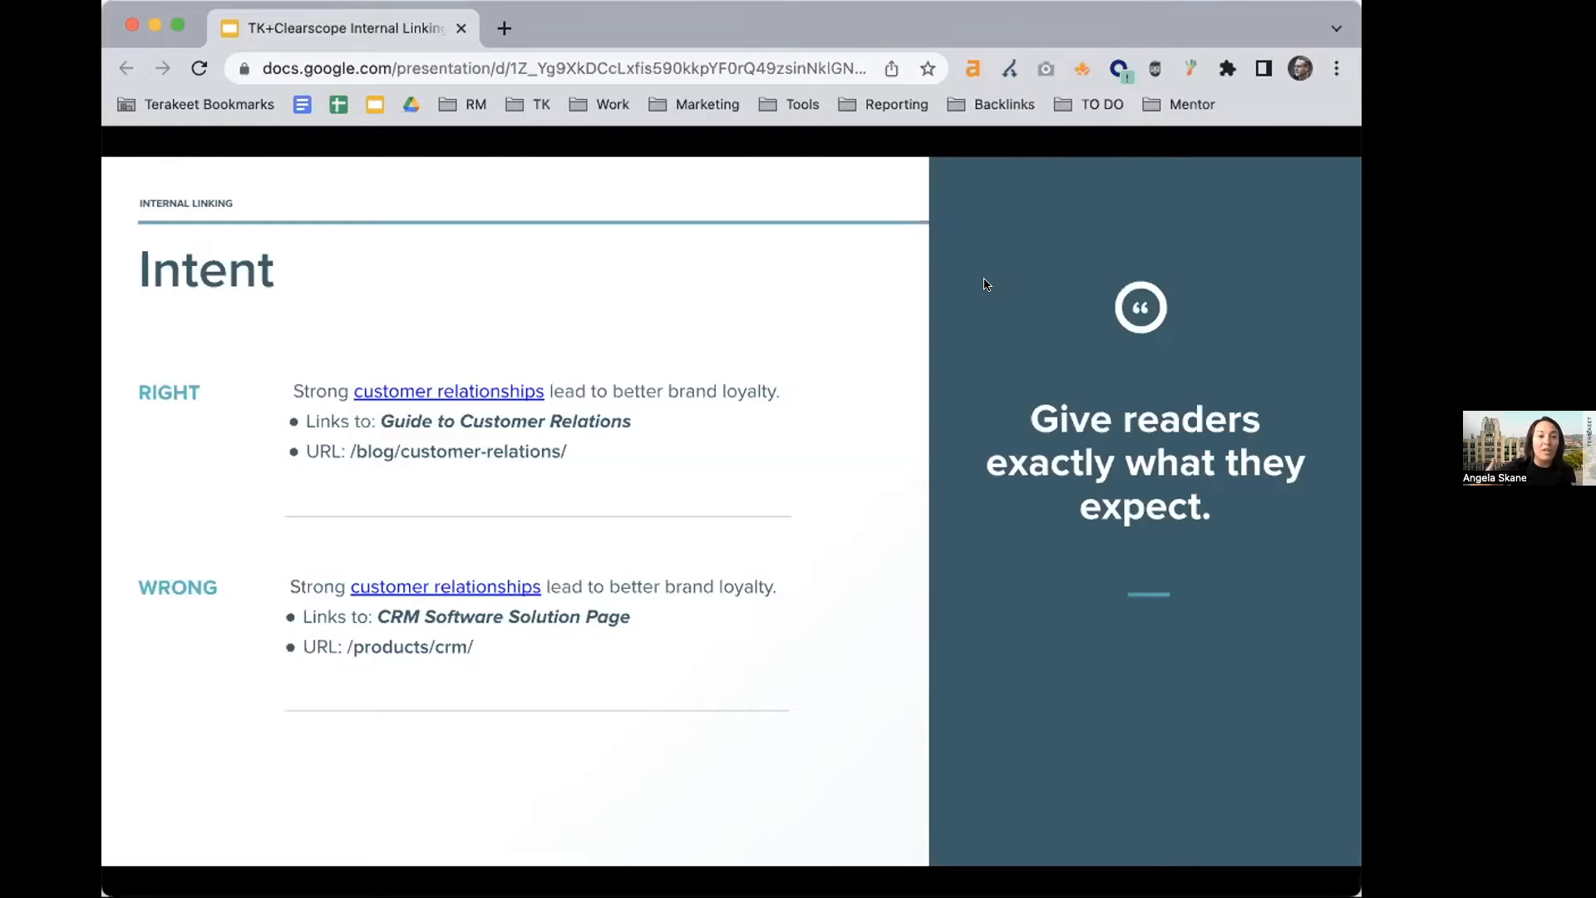